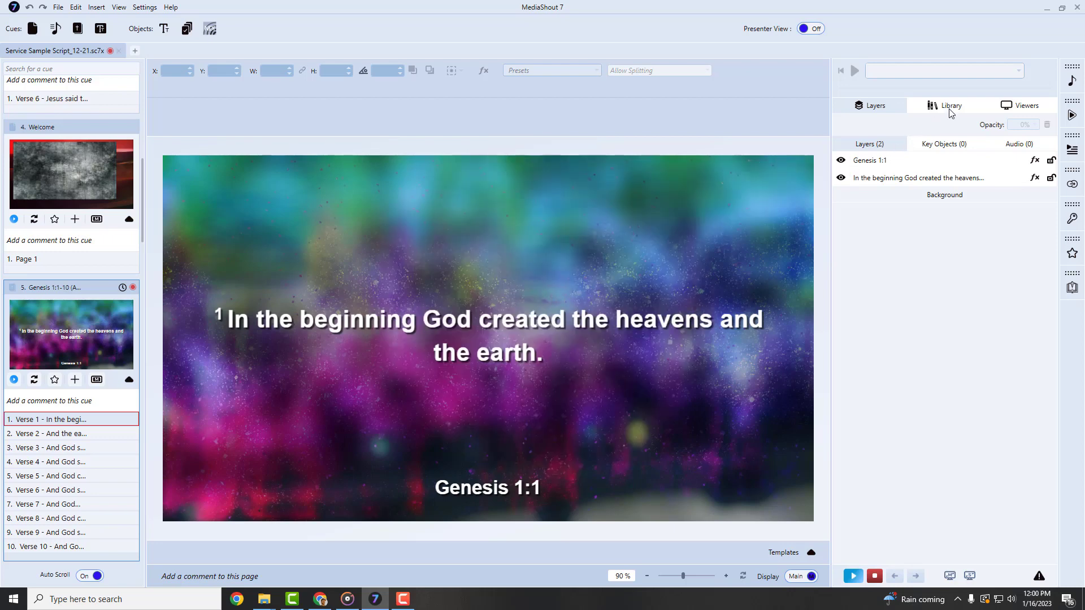
# Browse the media library and viewer previews, then open and close the Templates strip
pyautogui.click(950, 105)
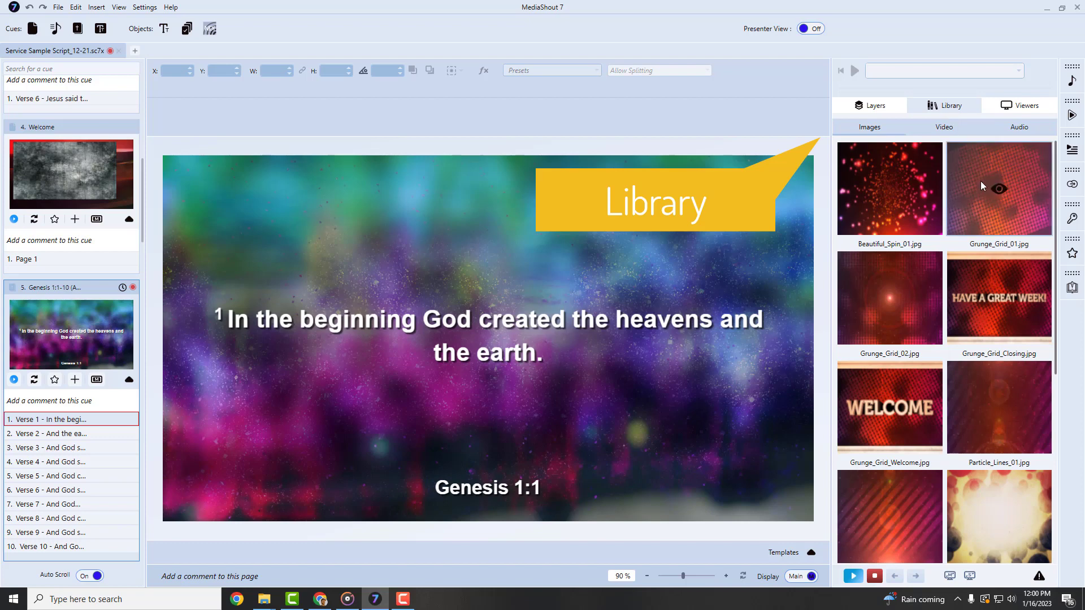
pyautogui.click(1020, 105)
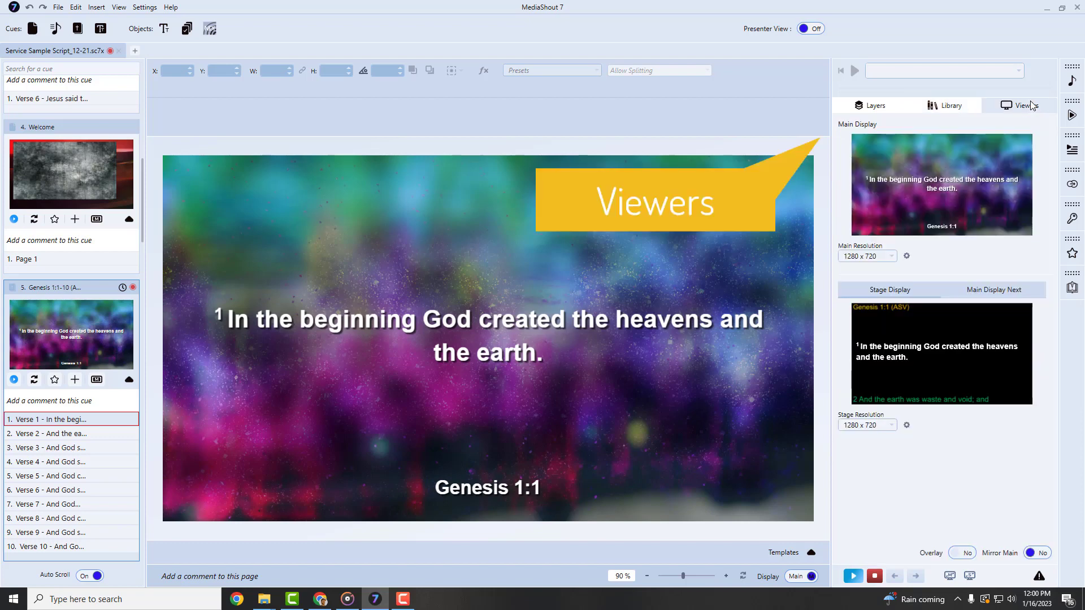
pyautogui.click(813, 553)
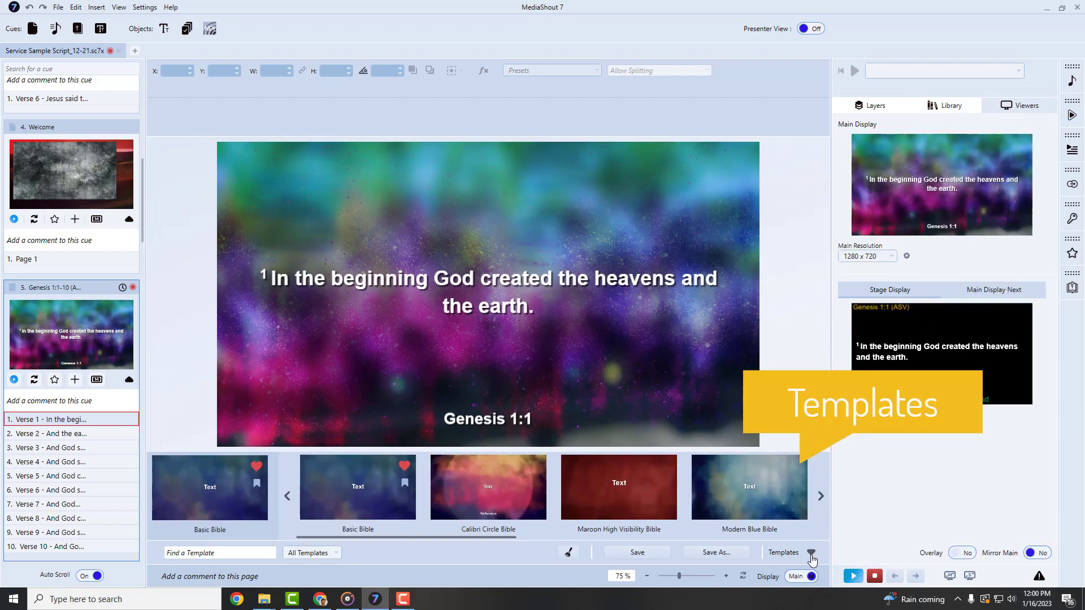
pyautogui.click(812, 553)
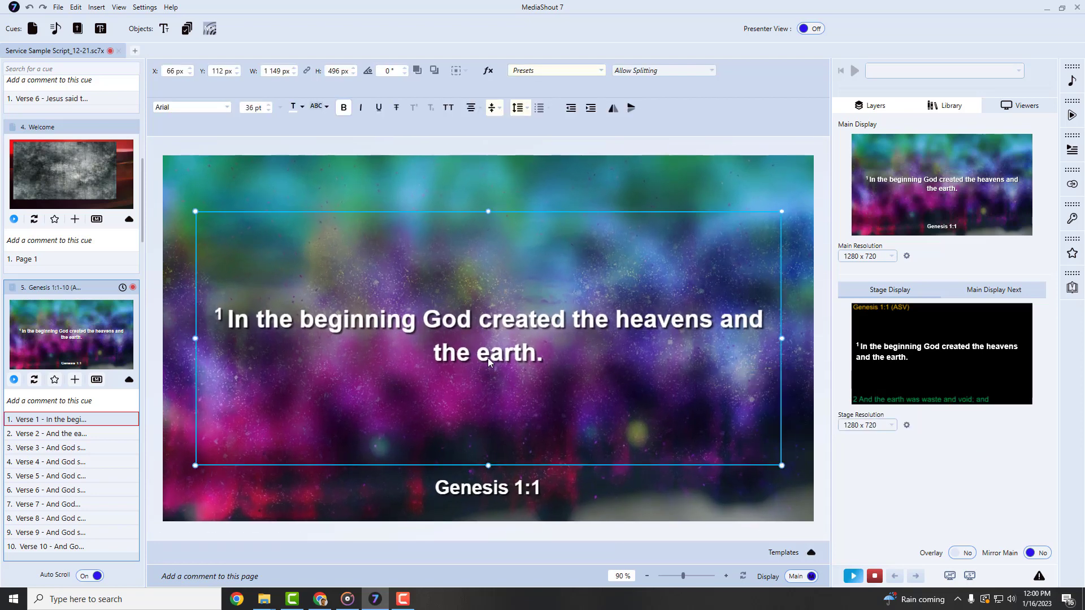
# Make the Genesis verse text All Caps and select the Welcome slide's grunge image
pyautogui.click(448, 107)
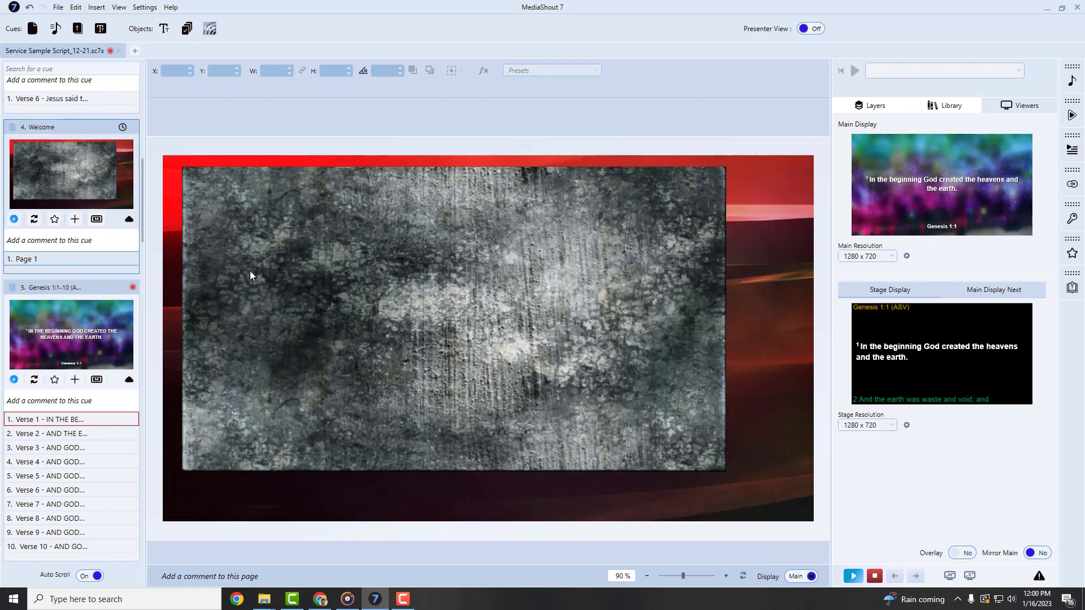
pyautogui.click(455, 70)
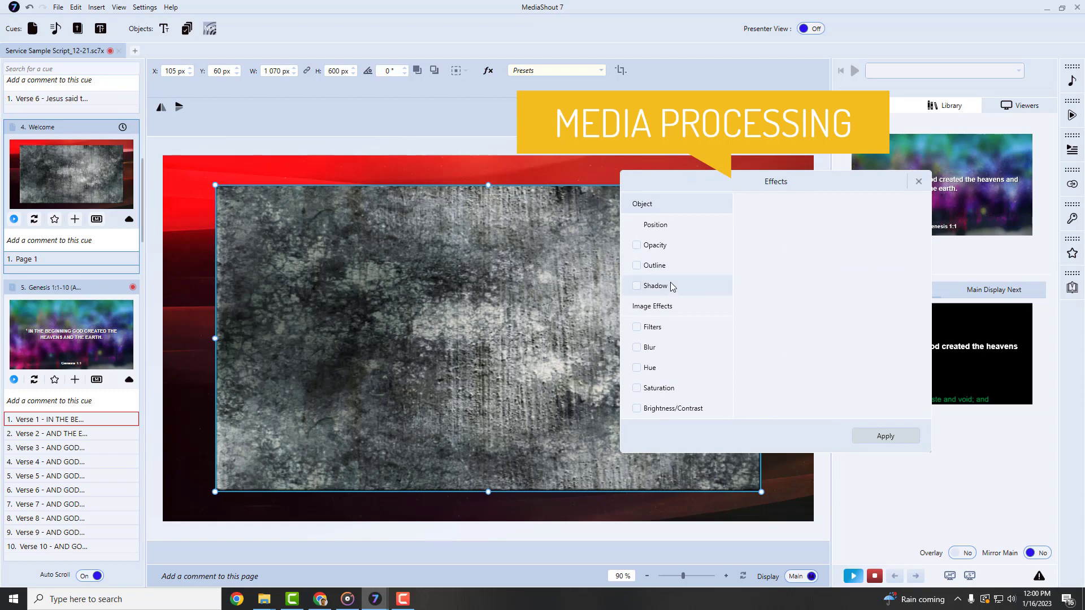
# Enable the Opacity effect and lower the grunge image's opacity to 41%
pyautogui.click(636, 246)
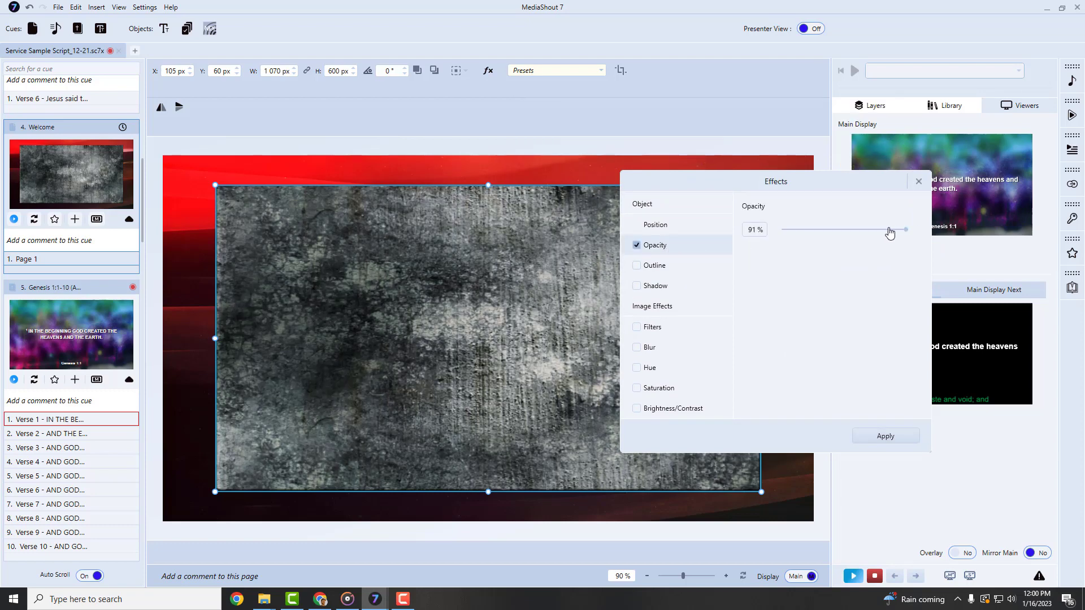
pyautogui.moveTo(904, 229); pyautogui.dragTo(828, 229)
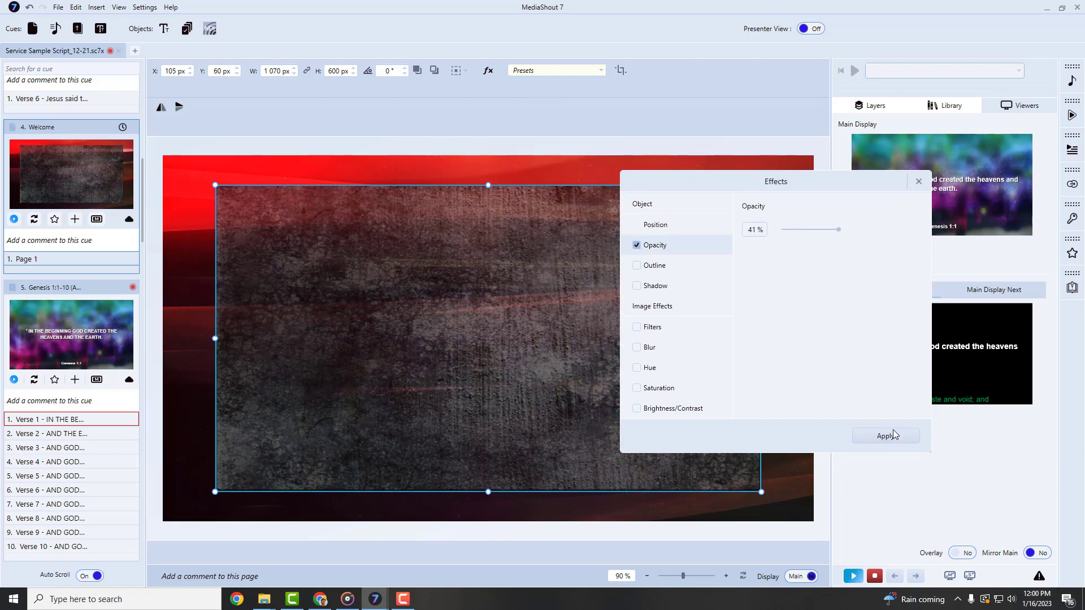